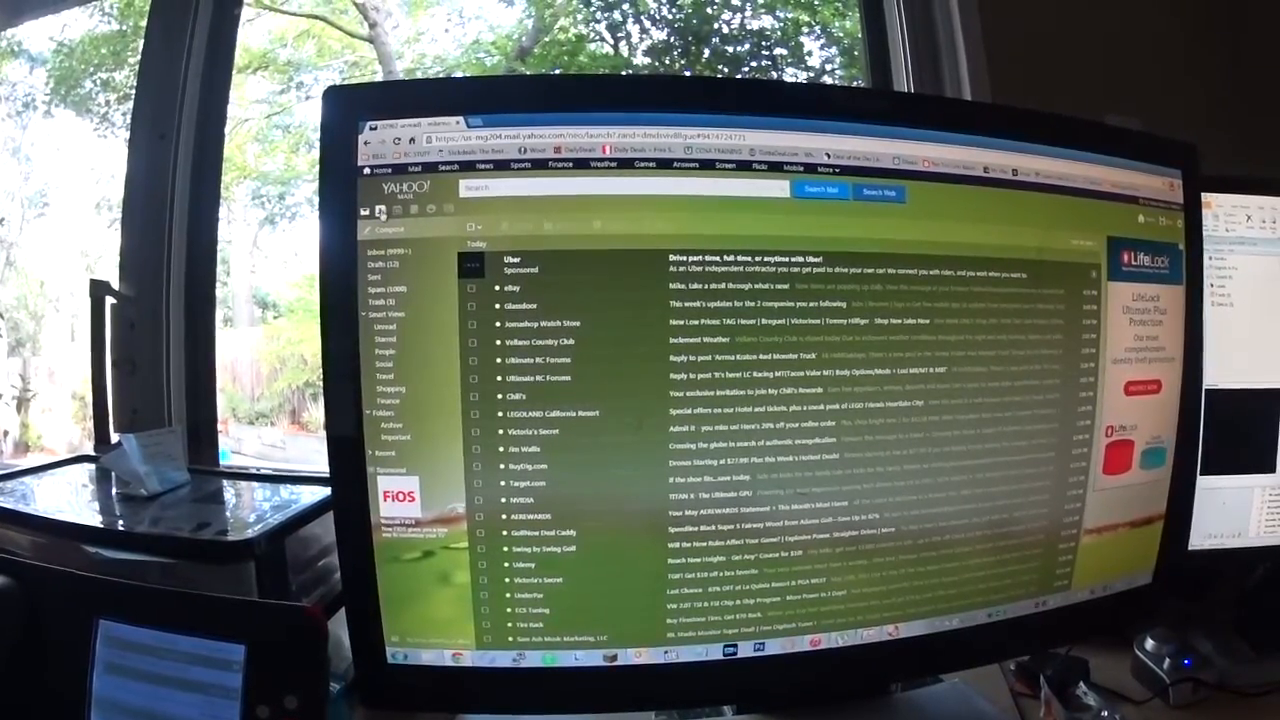
Step: Open the Contacts page showing all 15 contacts and lists like Close Family
left_click(377, 211)
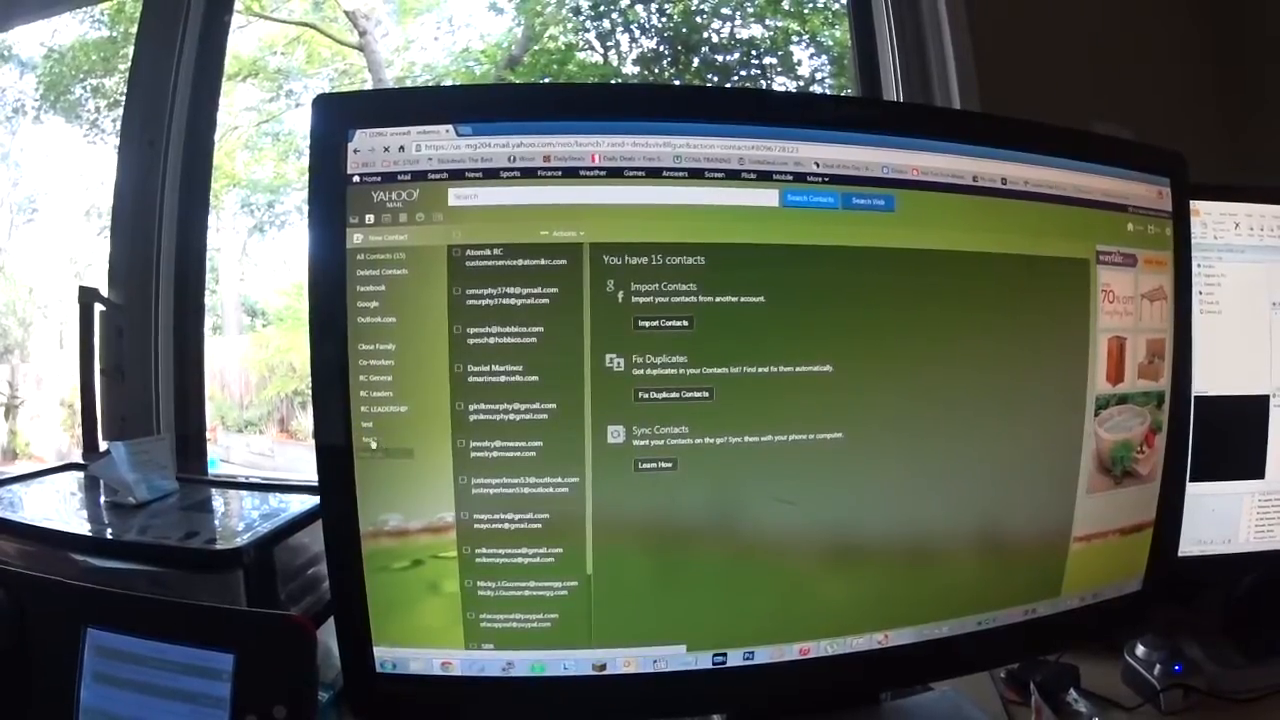
Step: View the empty test2 list, then return to All Contacts and select a contact
left_click(370, 438)
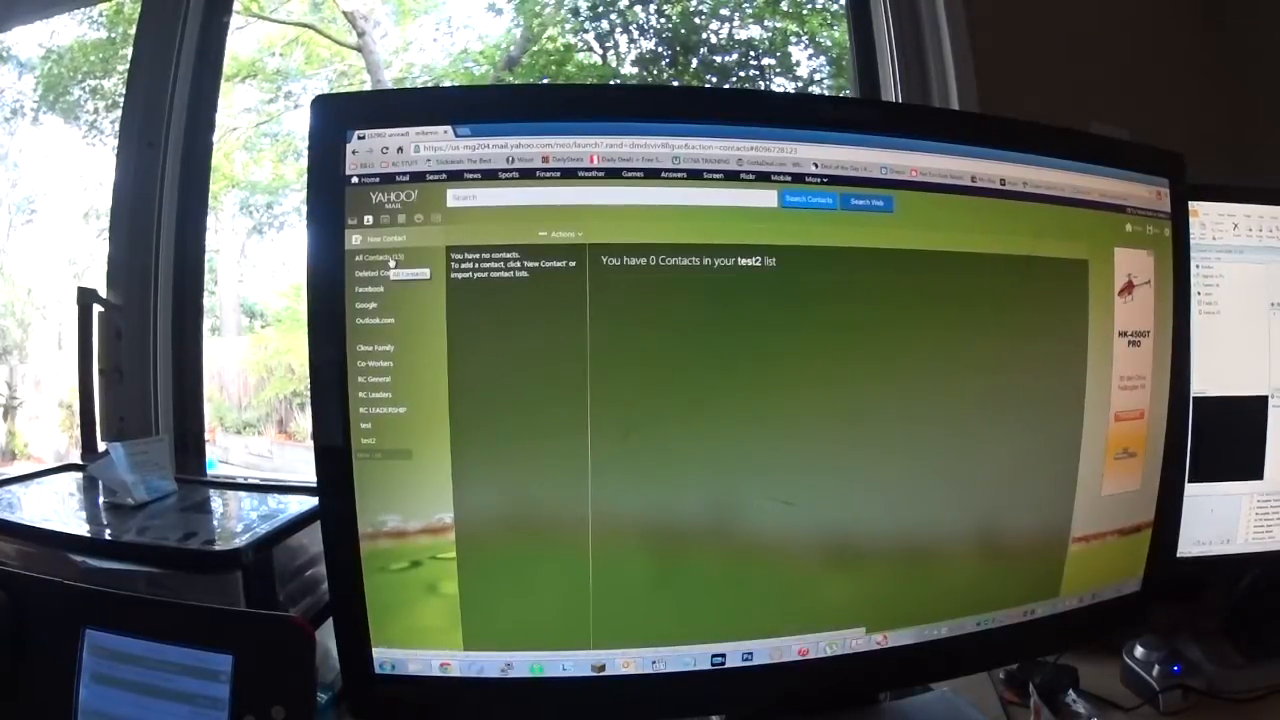
left_click(372, 257)
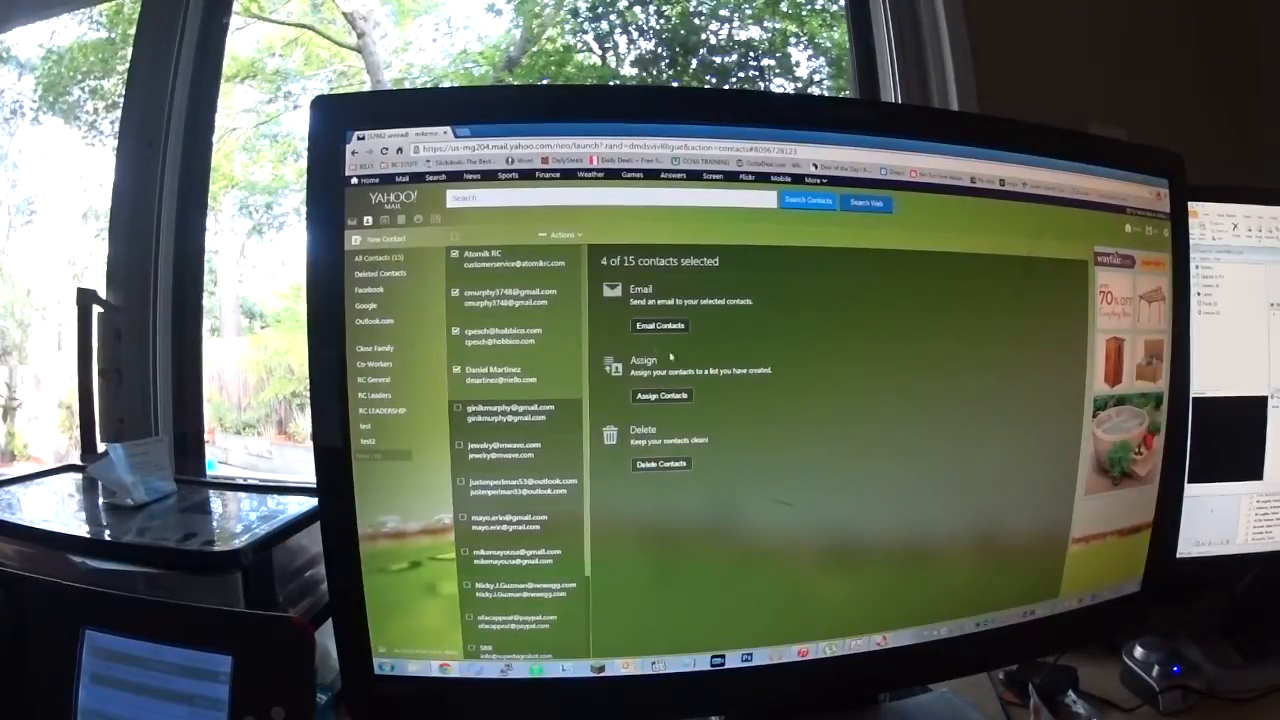
left_click(661, 395)
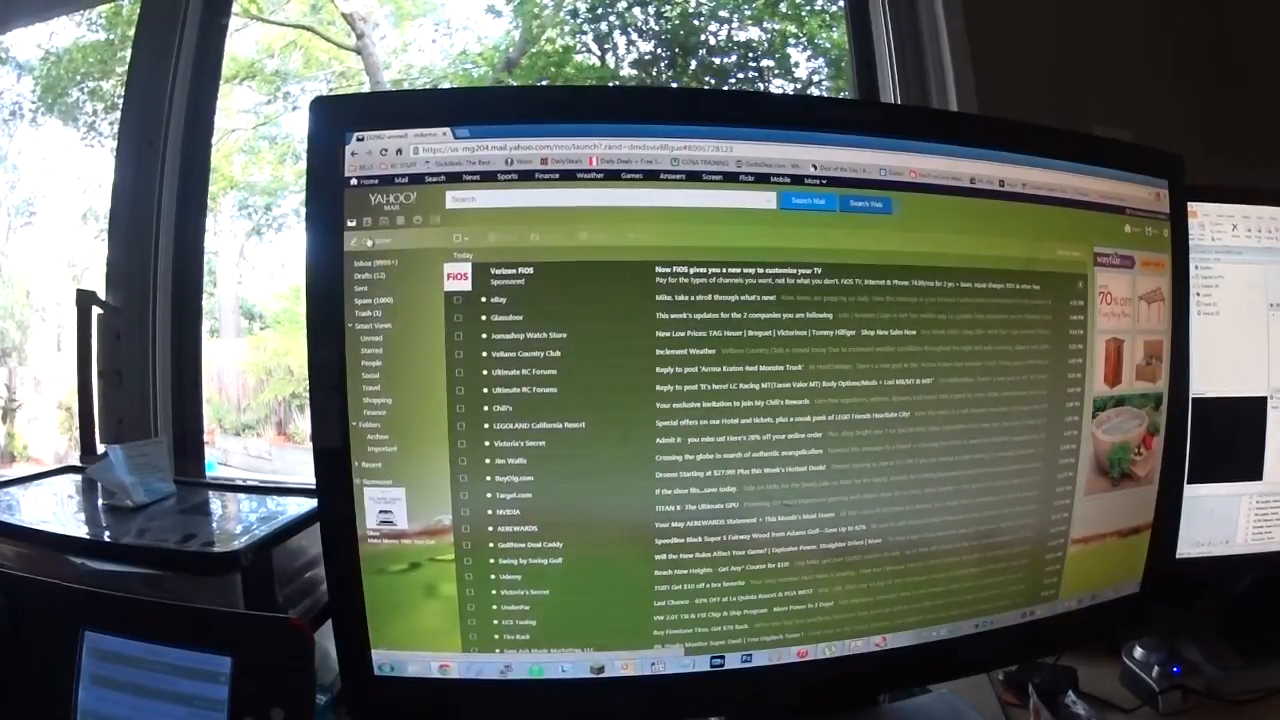
left_click(372, 240)
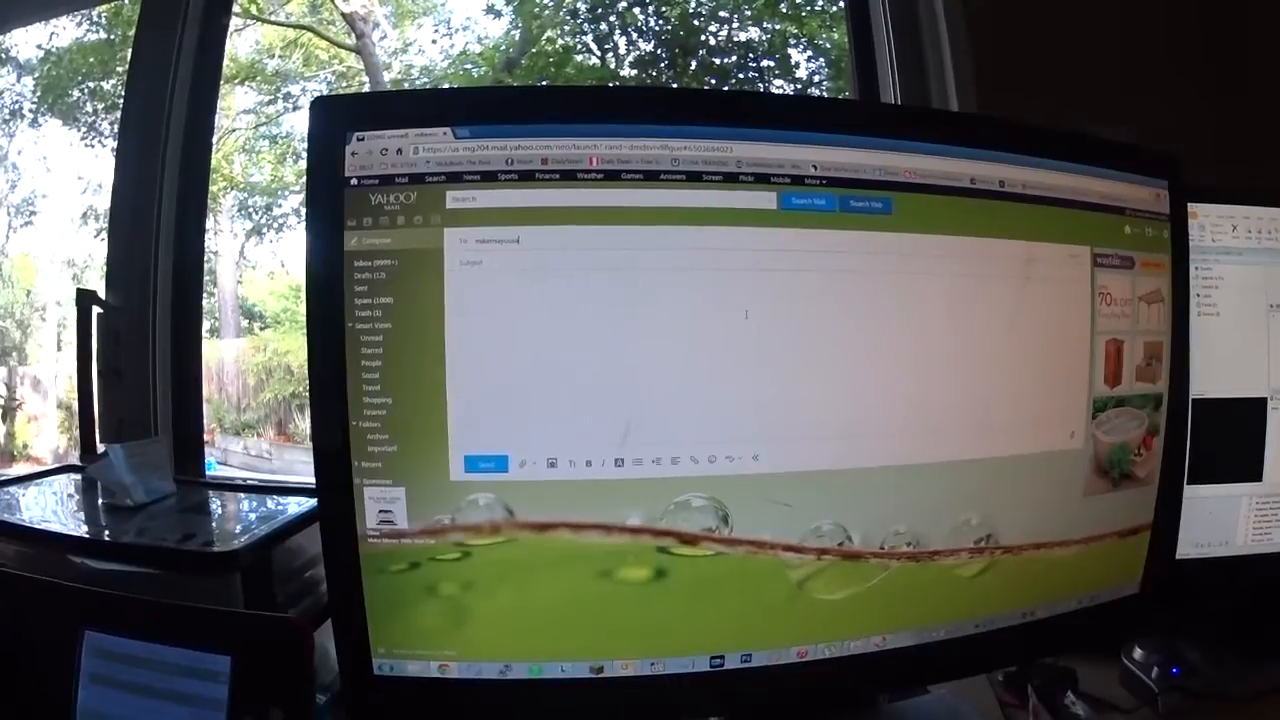
type("mikemayousa")
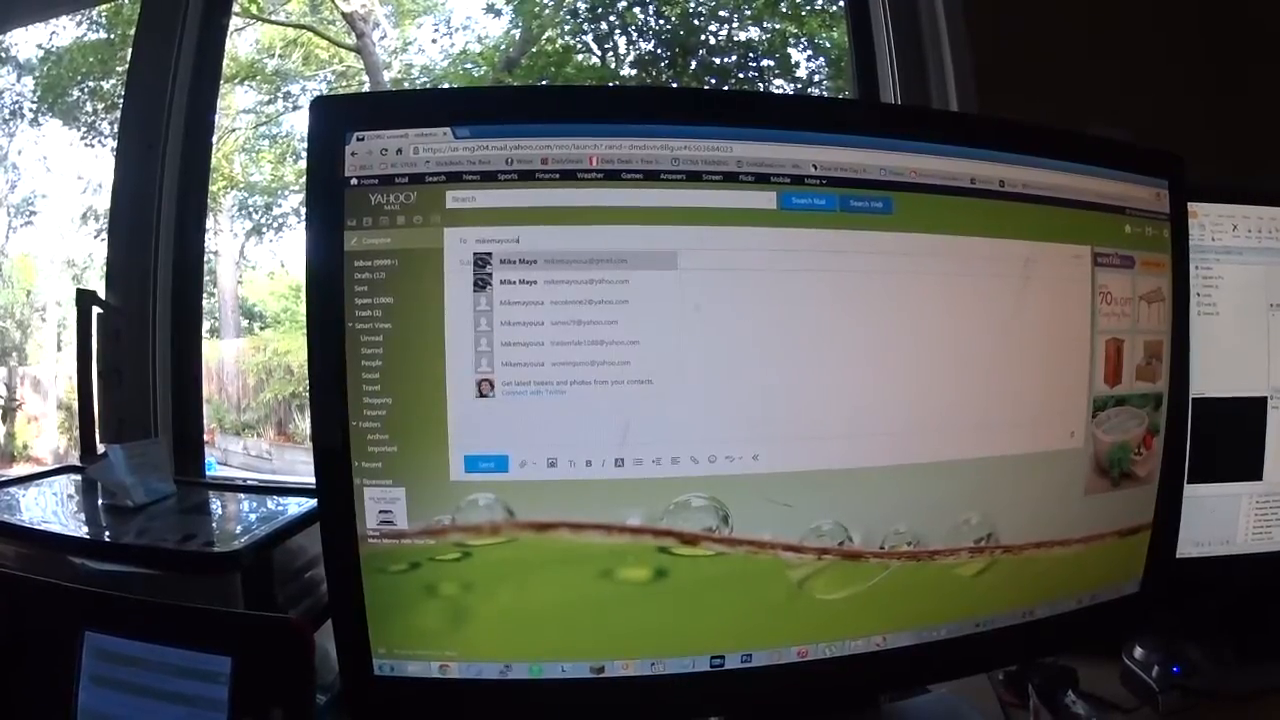
left_click(517, 261)
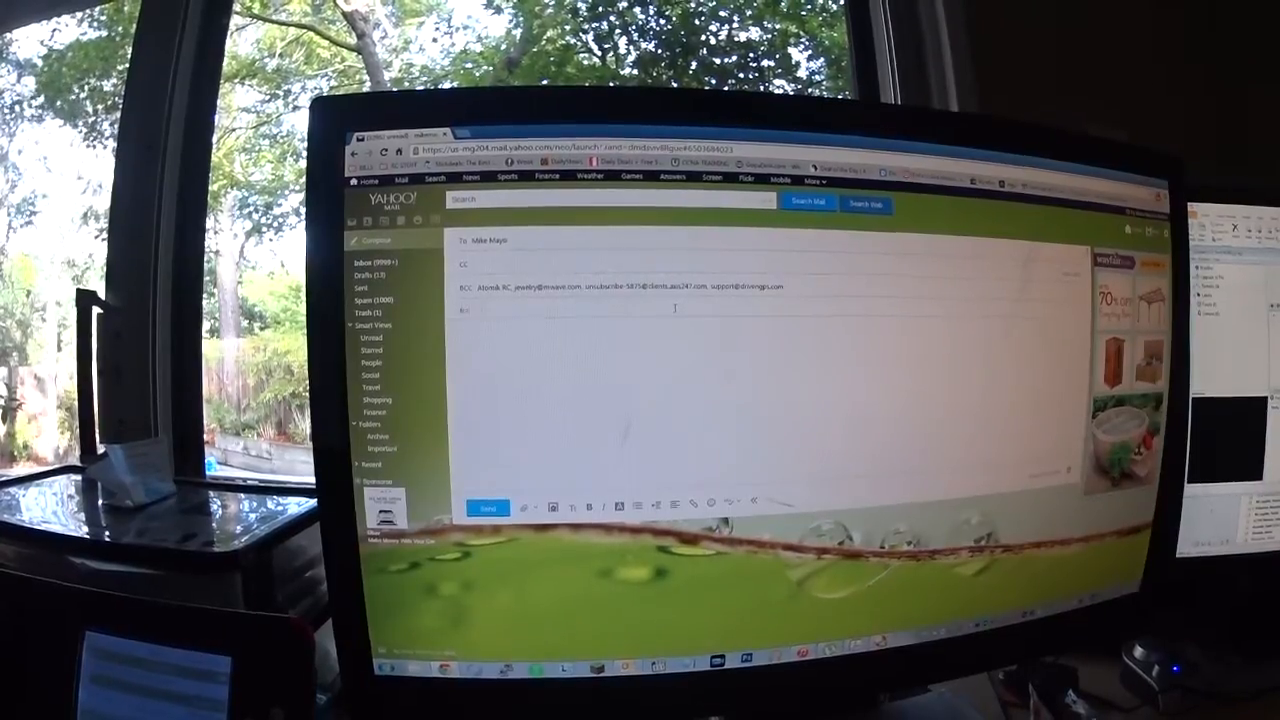
Step: Write 'track news' in the message, then type 'test' in BCC to find the list
type("track news")
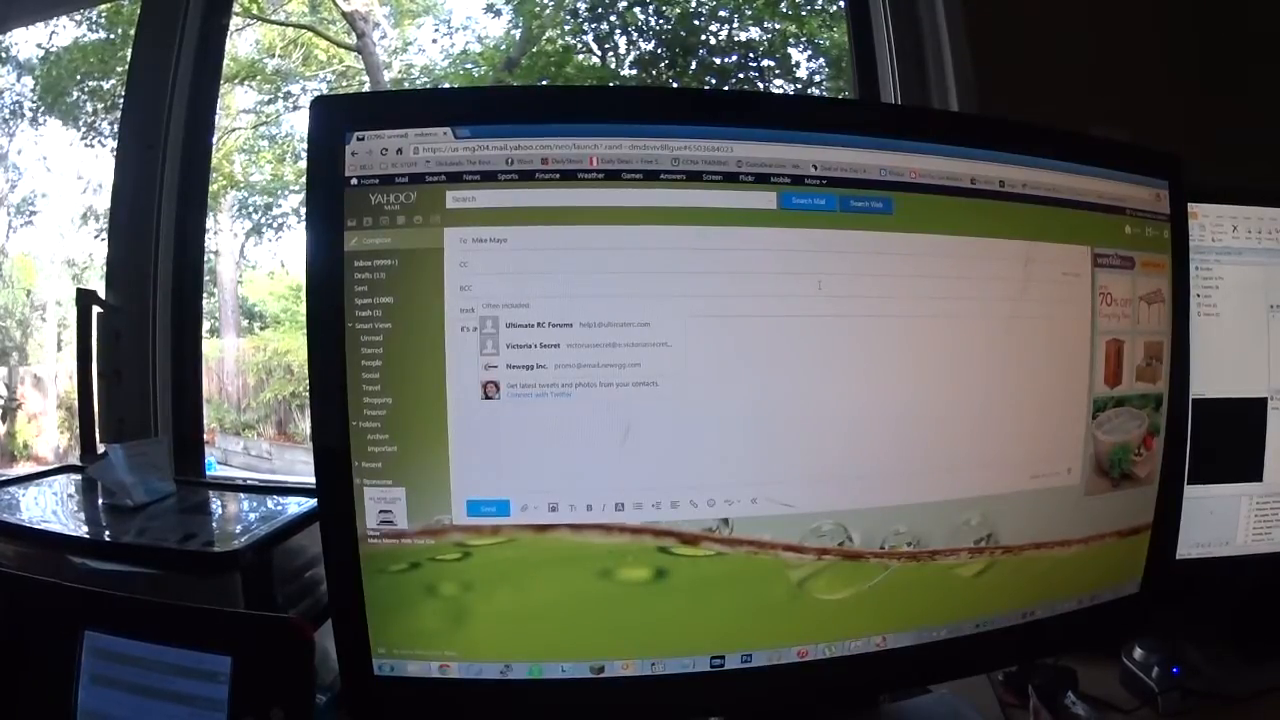
type("test")
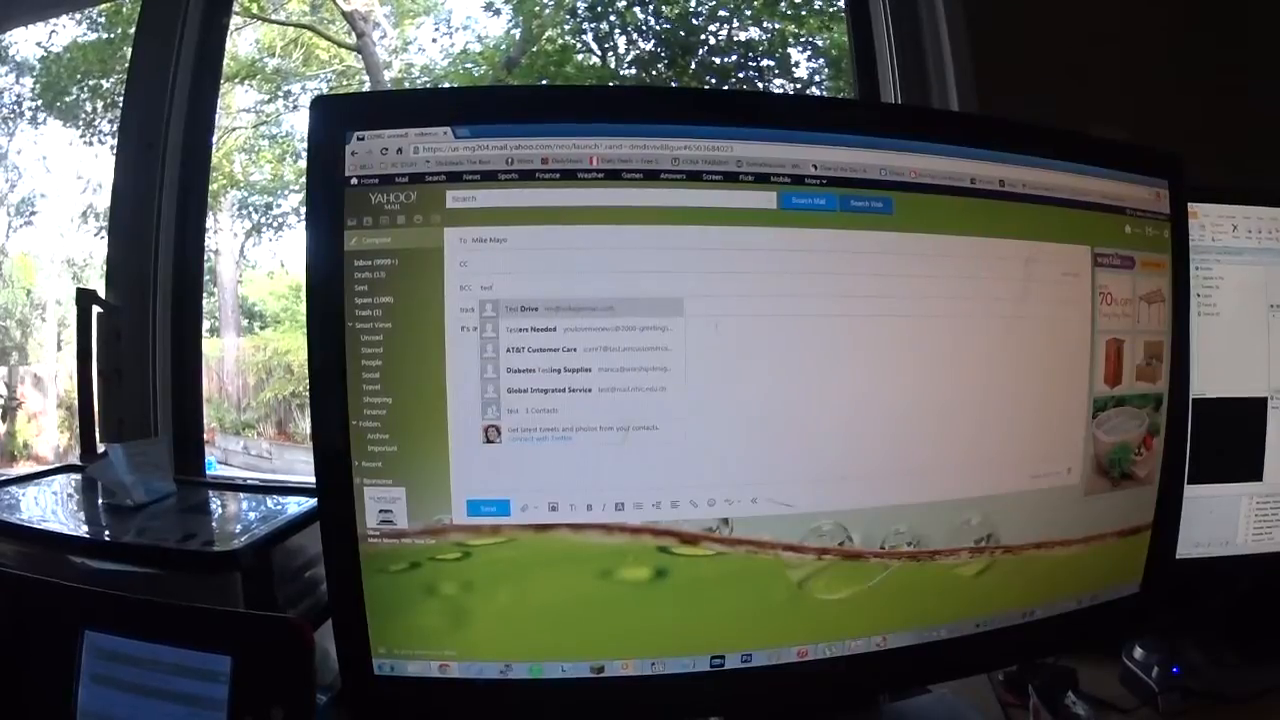